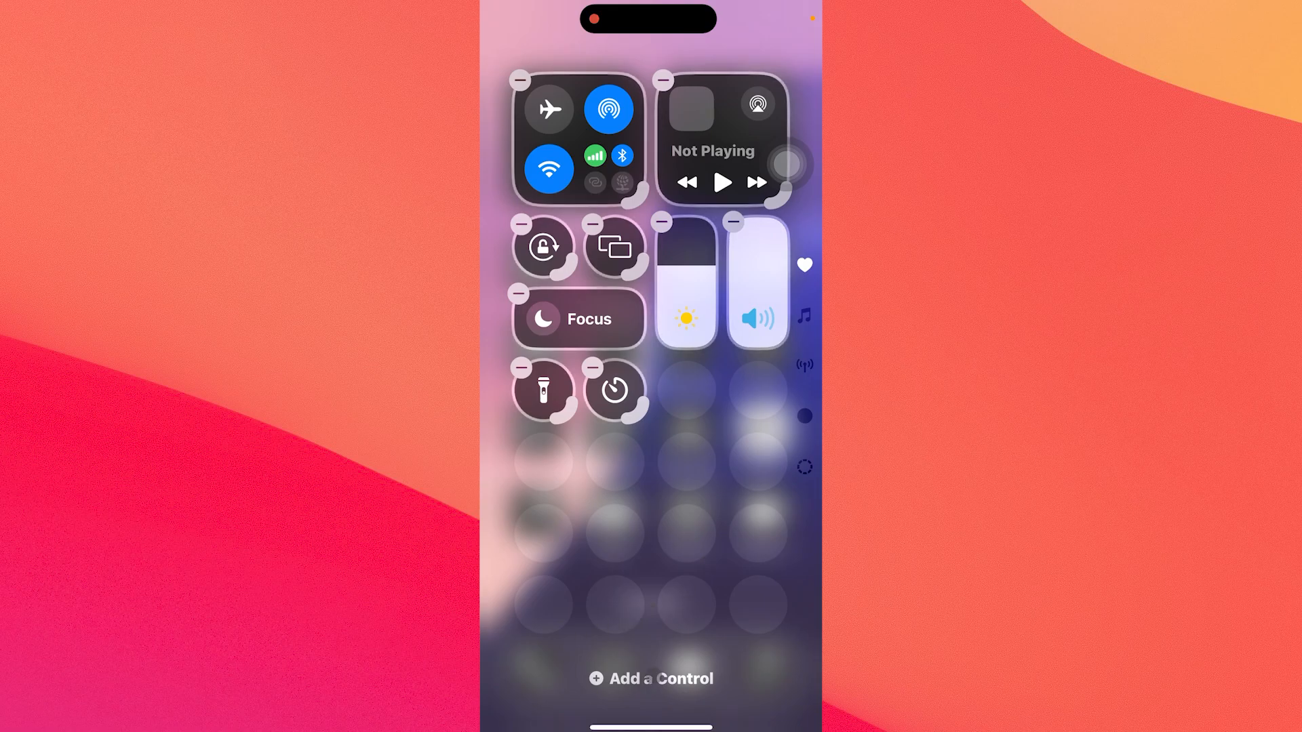
- Open the controls gallery and add the Screen Recording control to Control Center
left_click(651, 678)
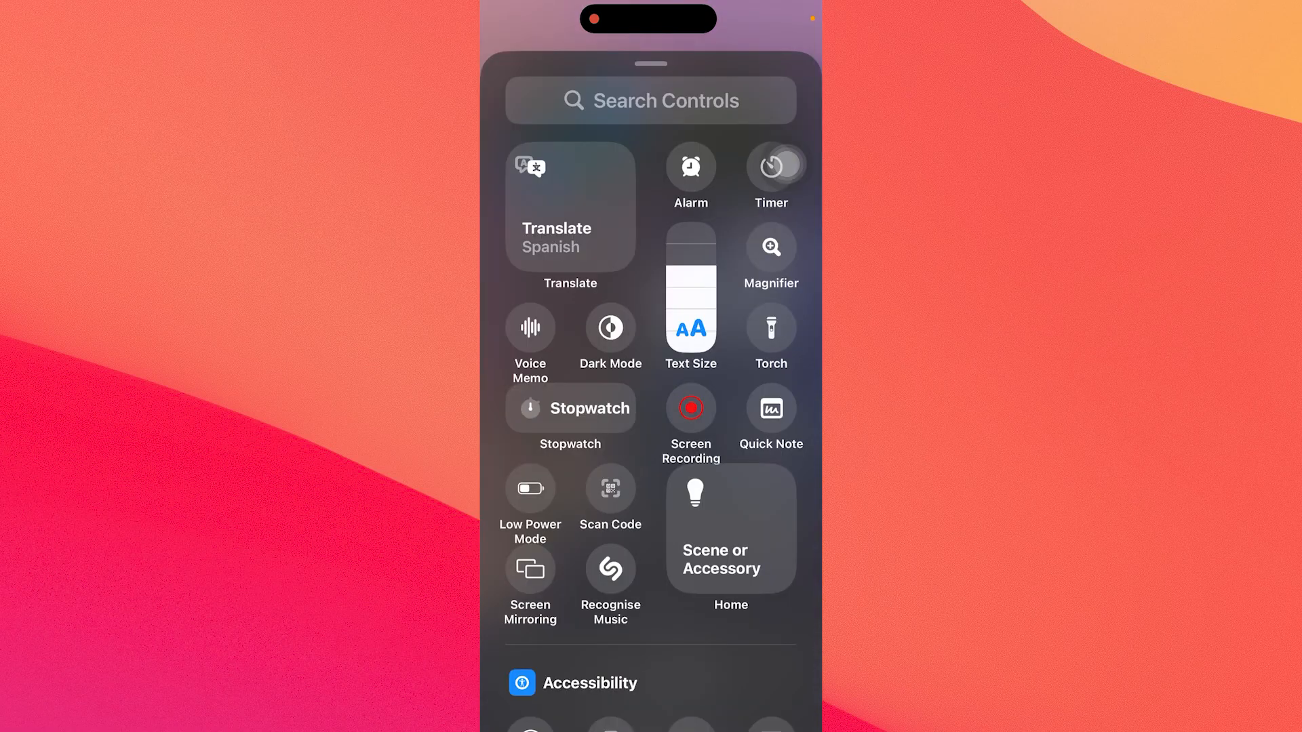
left_click(690, 408)
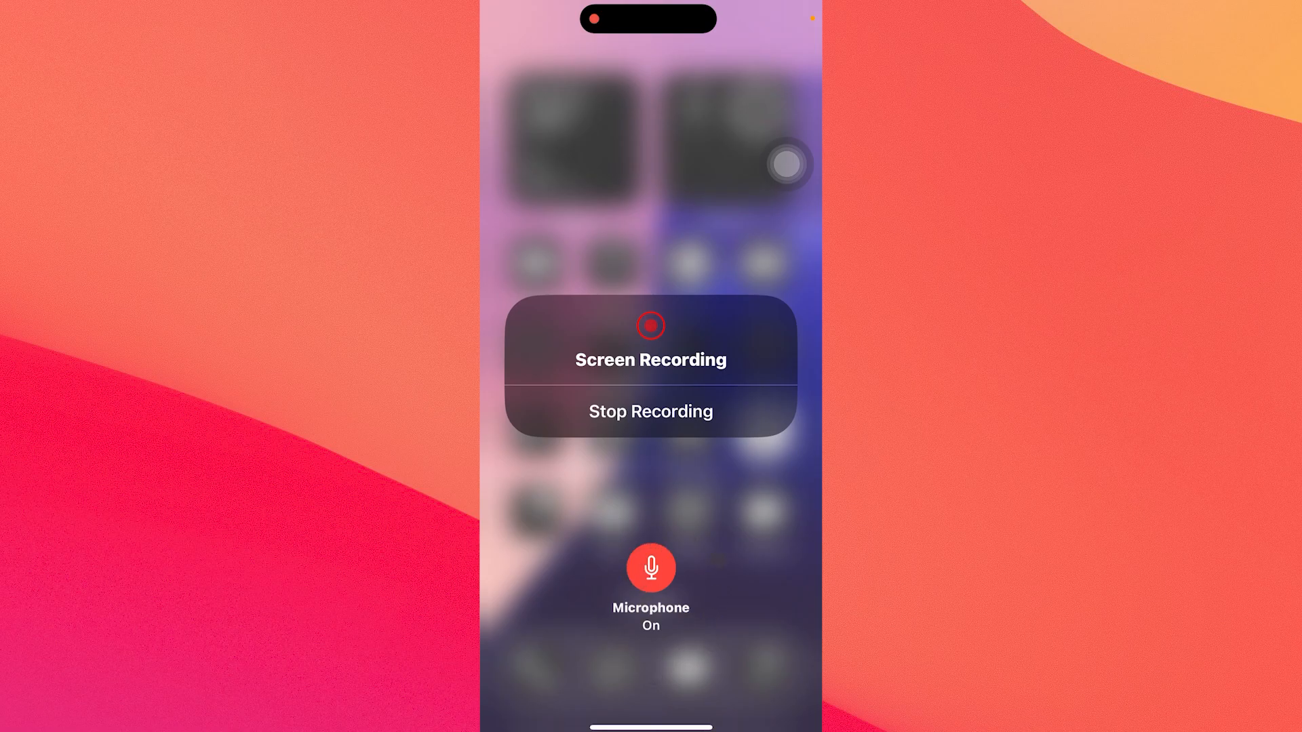
- Dismiss Control Center to return to the Home Screen with recording still running
left_click(650, 411)
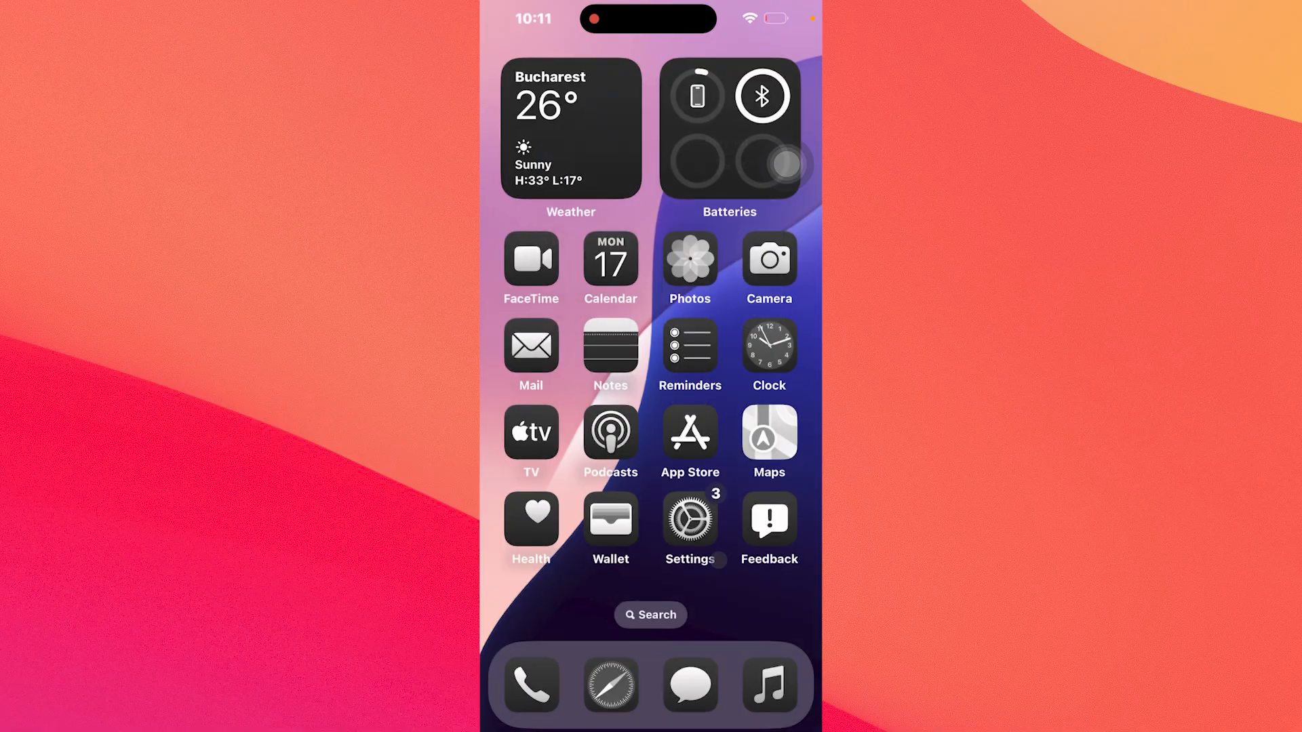